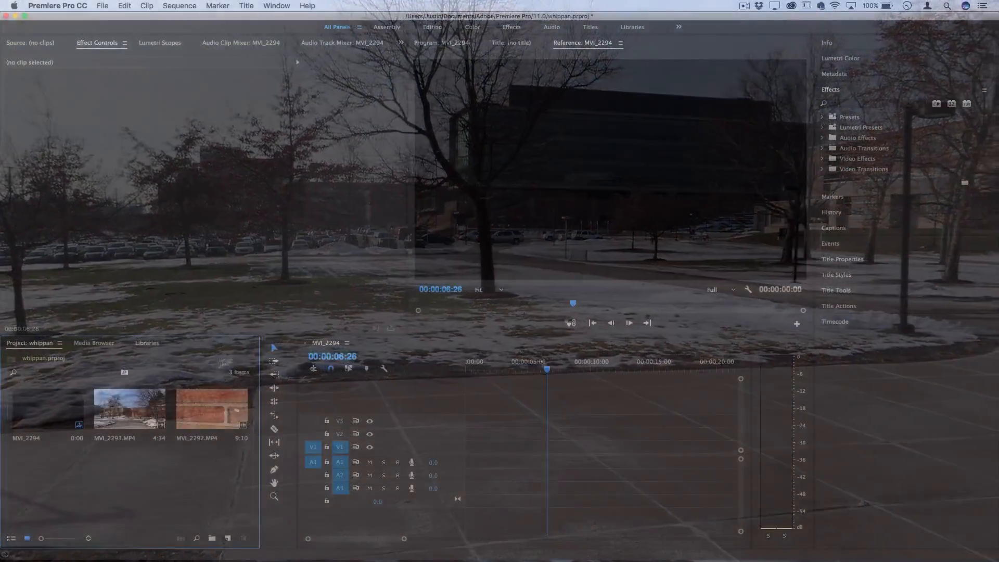
Drop MVI_2292.MP4 onto V1 snapped right after MVI_2293.MP4.
left_click(129, 409)
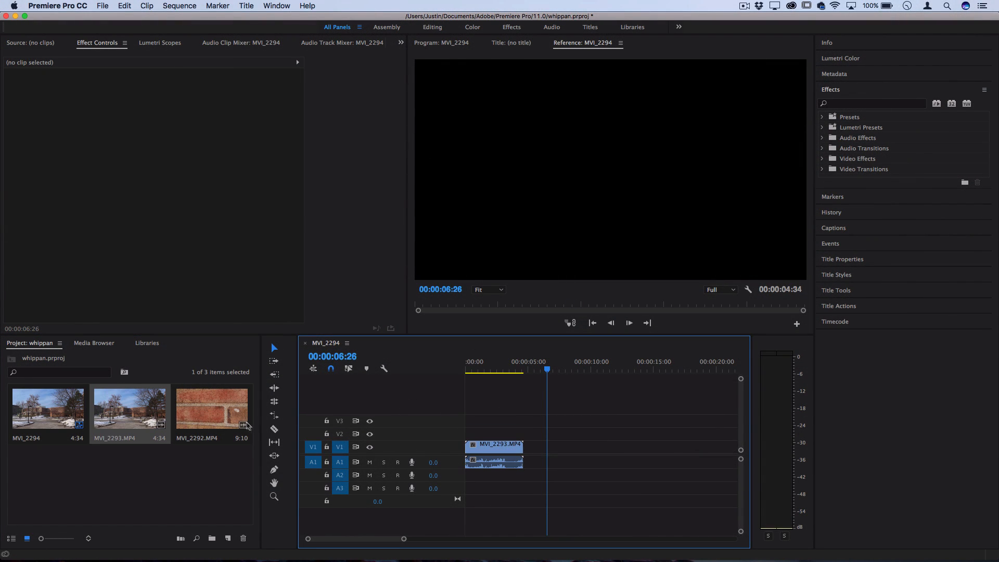
left_click_drag(211, 411, 535, 453)
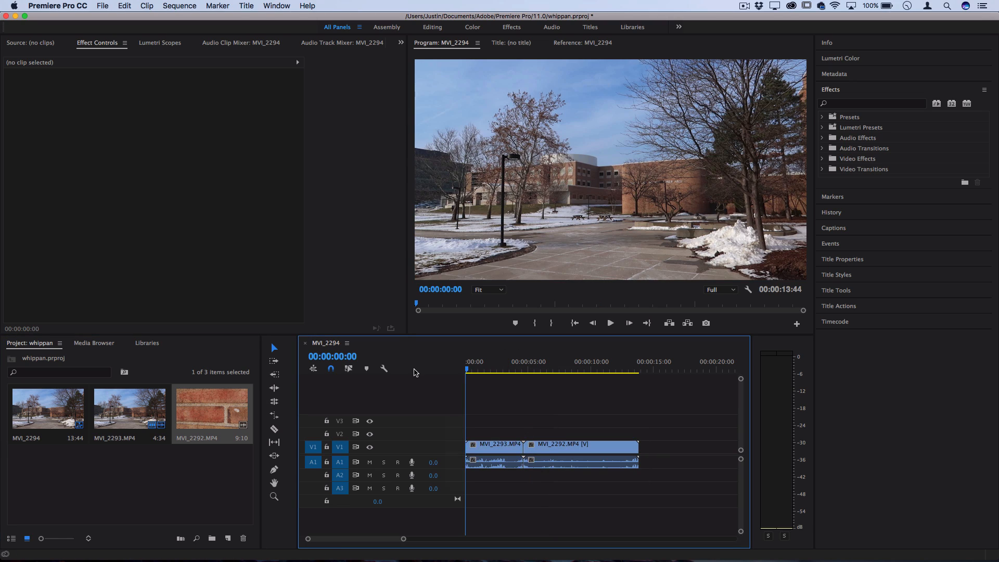
Scrub to the whip-pan frame and trim MVI_2293.MP4's out point there.
left_click(610, 322)
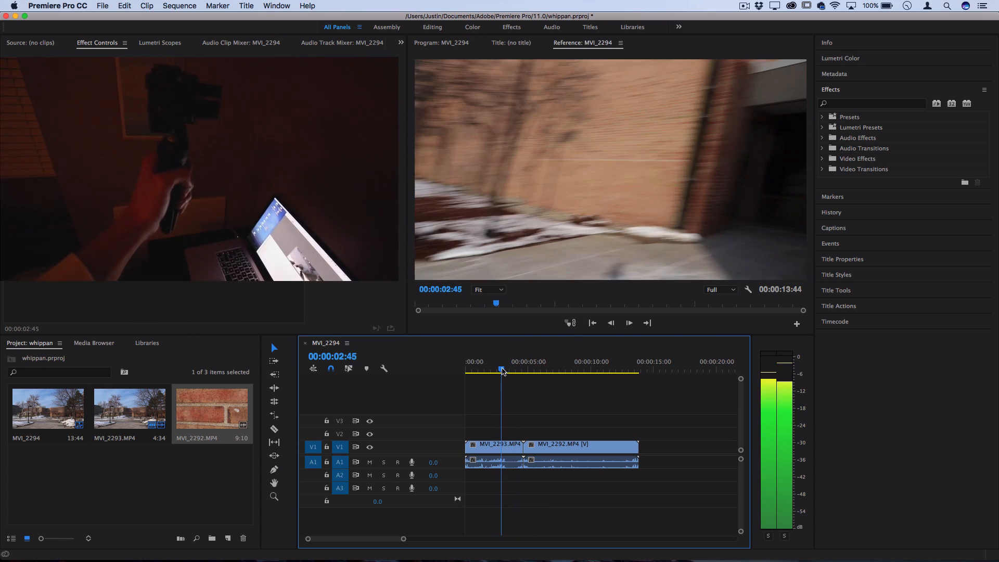
left_click(507, 370)
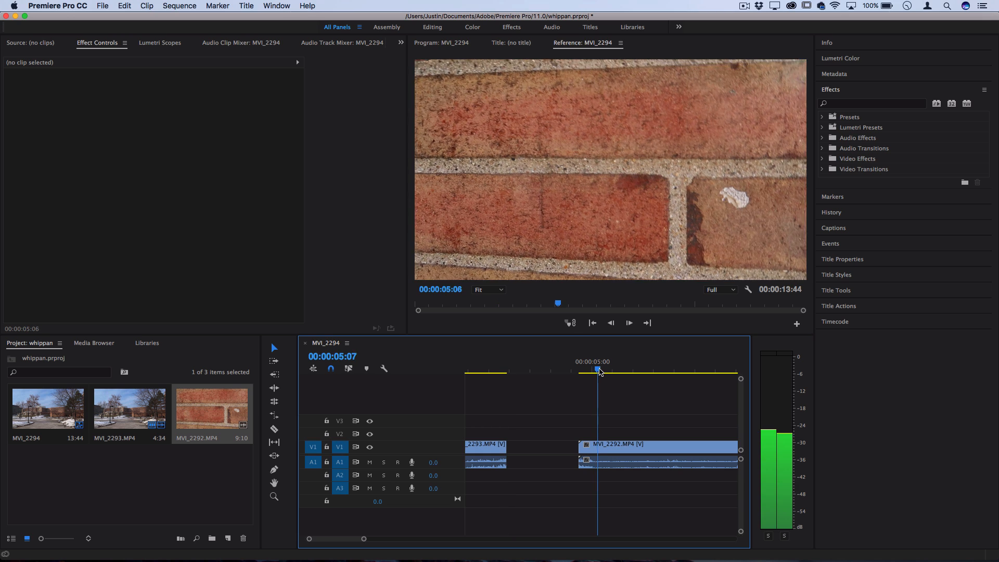
Razor MVI_2292.MP4 at its whip frame and ripple delete the front piece.
left_click_drag(598, 369, 626, 369)
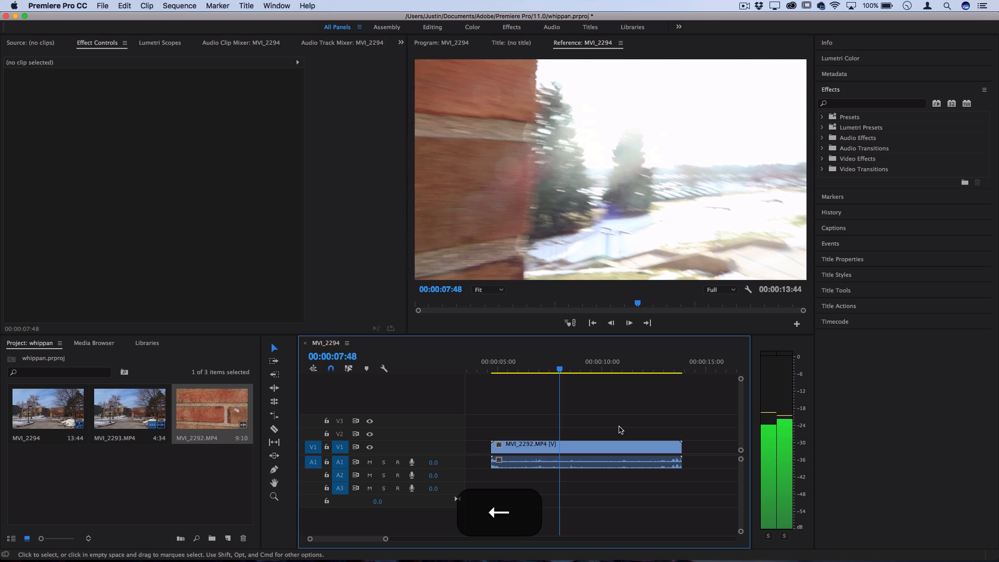
key("Left")
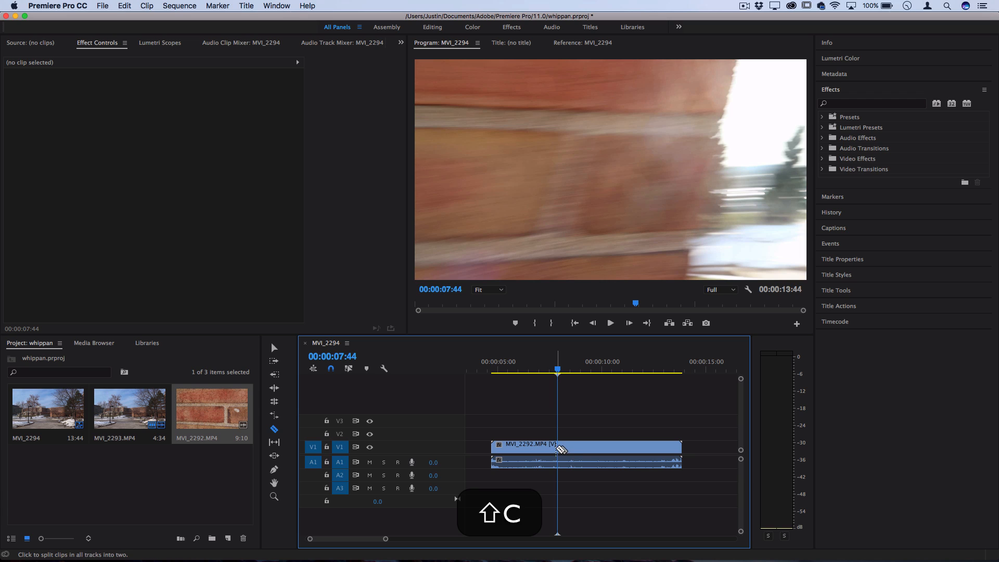
left_click(558, 445)
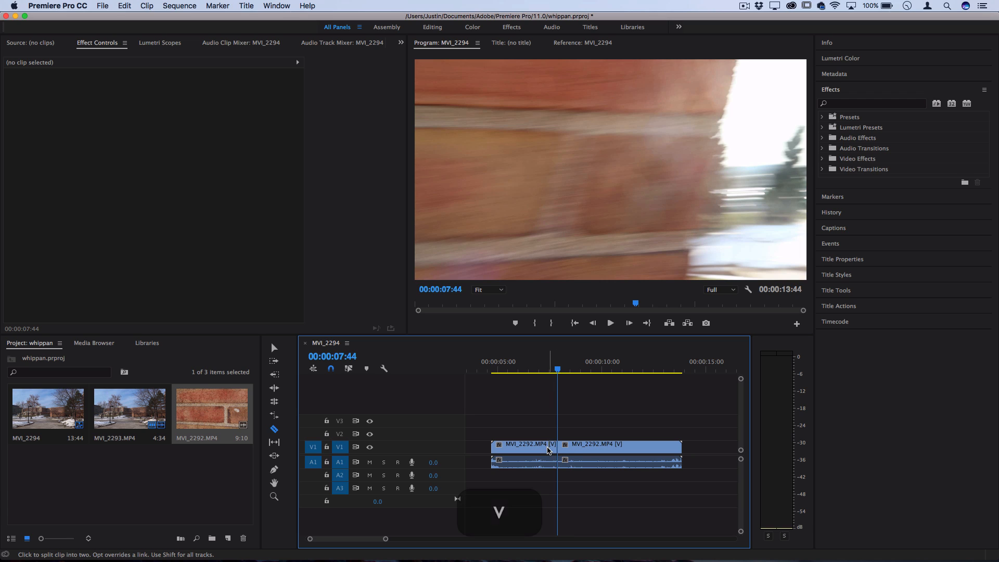
left_click(523, 444)
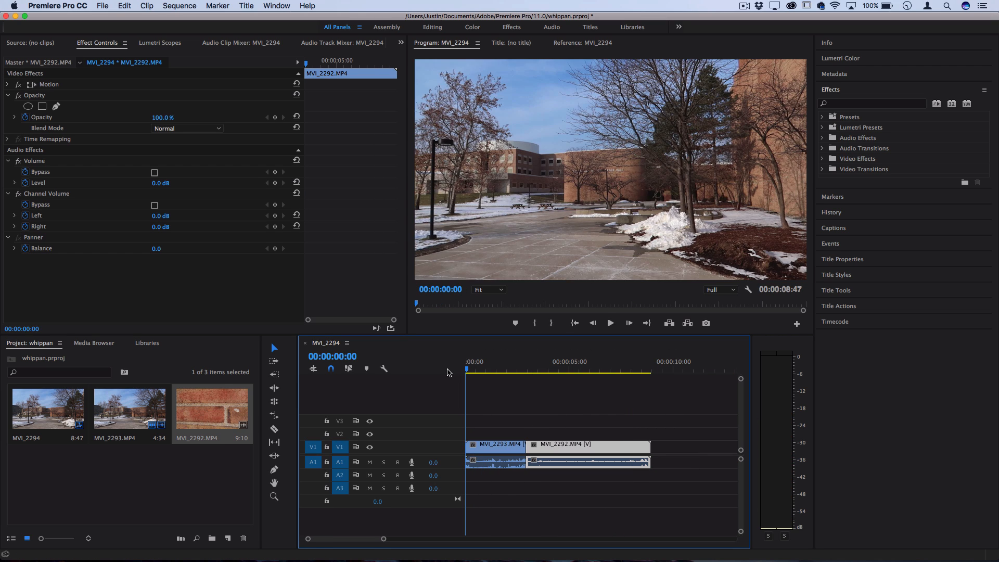
Apply default transitions at the join: Cross Dissolve plus Constant Power crossfade.
left_click(609, 323)
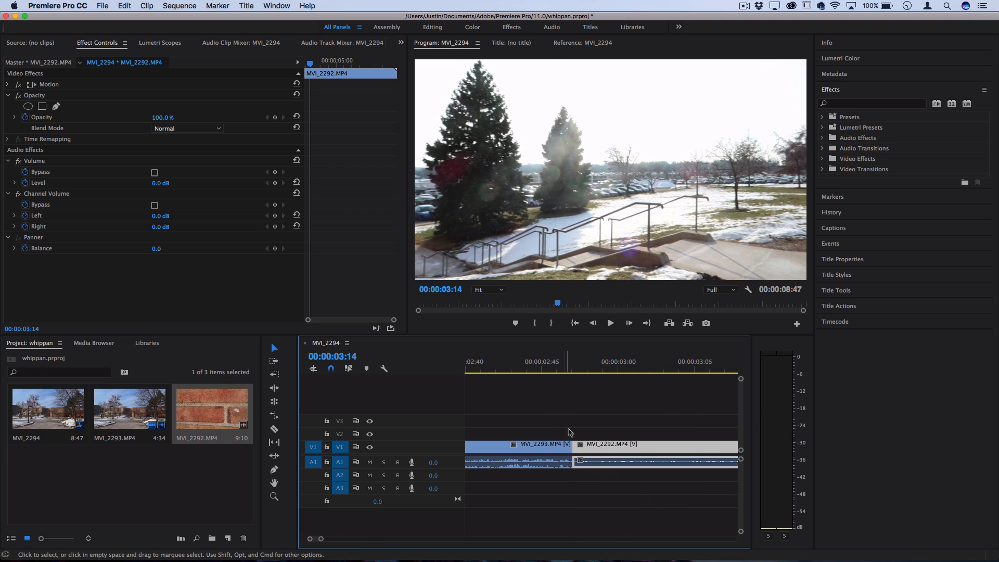
left_click(573, 444)
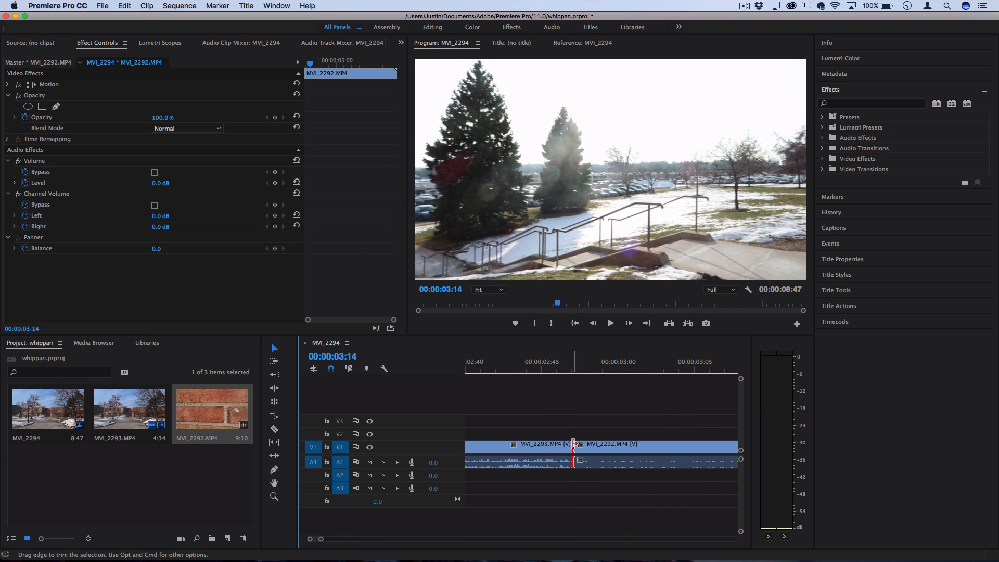
right_click(573, 445)
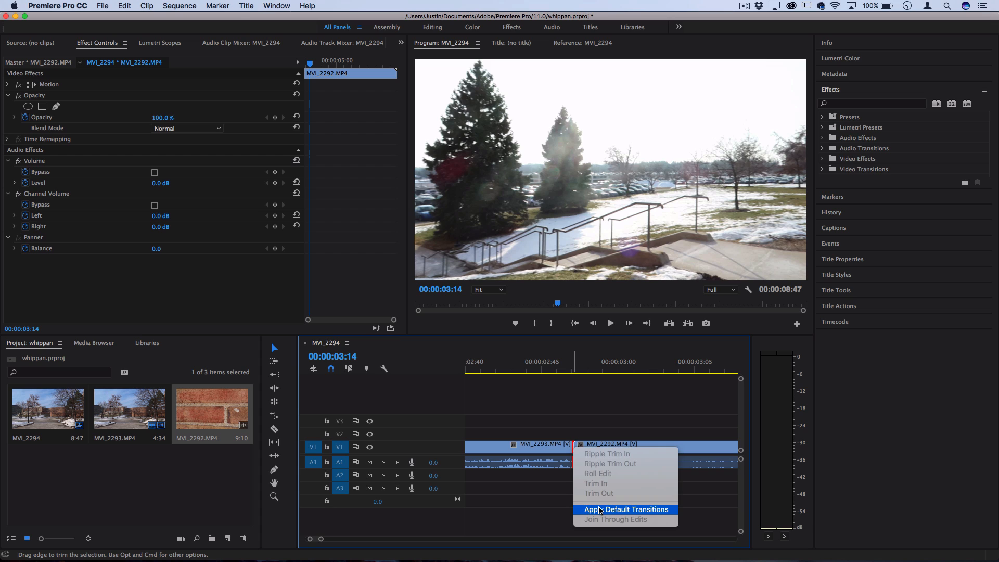
left_click(625, 509)
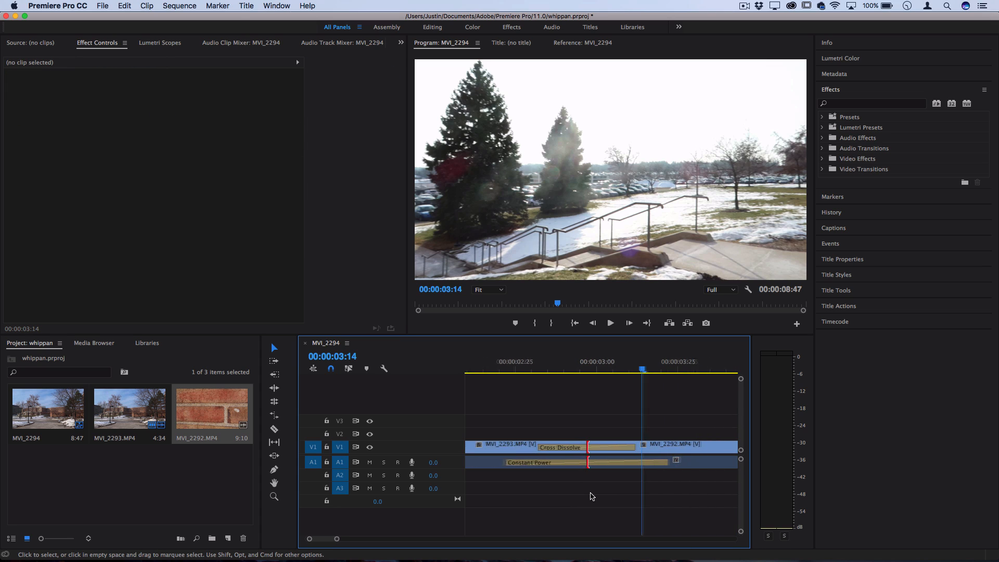